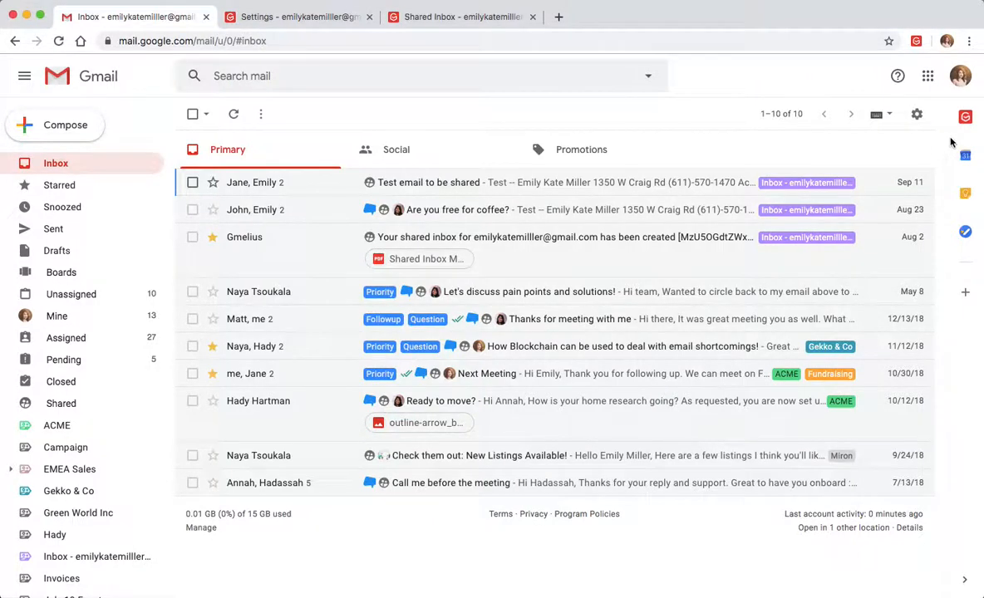
pyautogui.moveTo(965, 116)
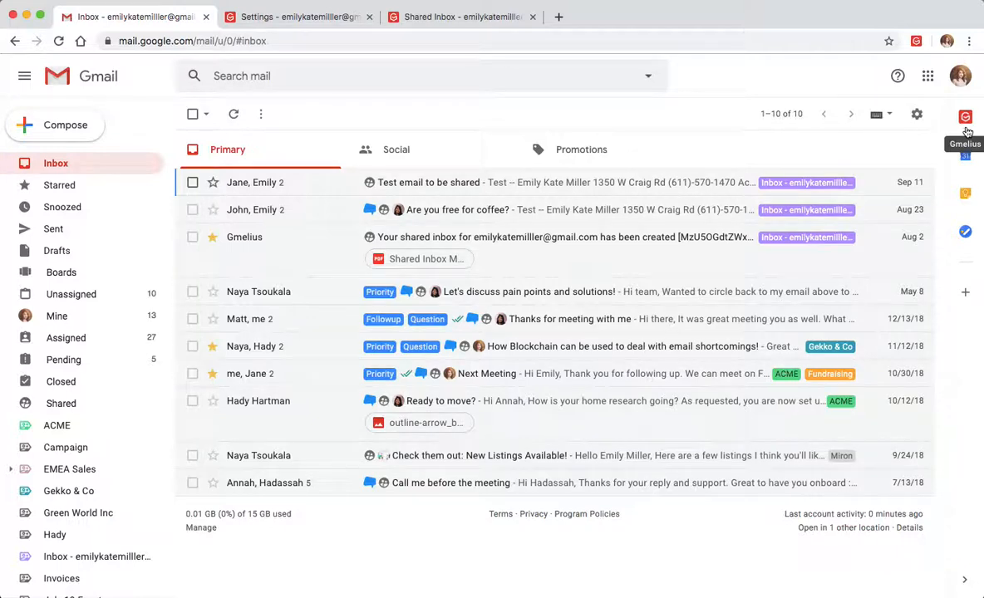
# - Open the Gmelius sidebar in Gmail and show its Create menu
pyautogui.click(967, 131)
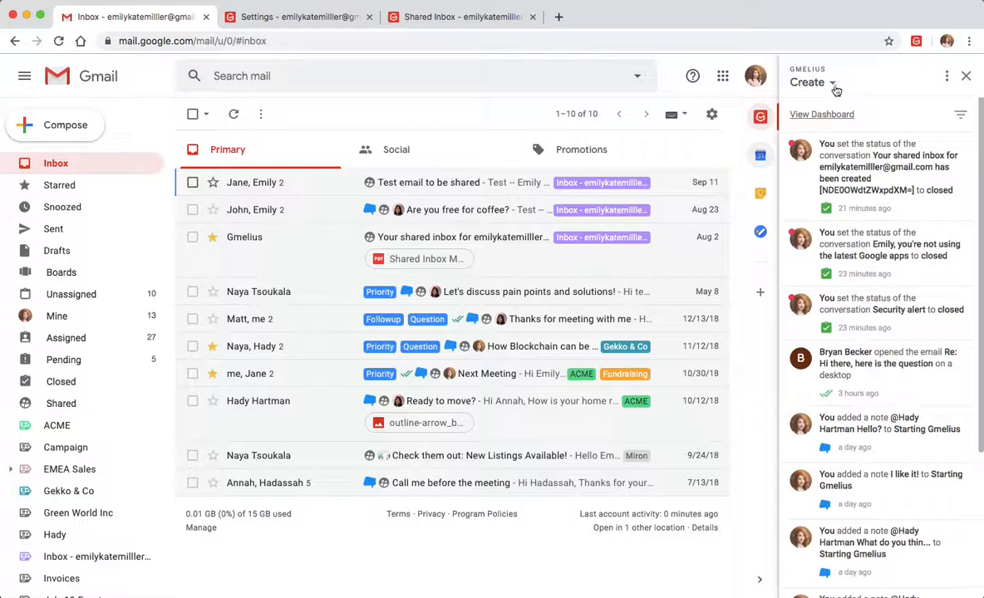
pyautogui.click(832, 83)
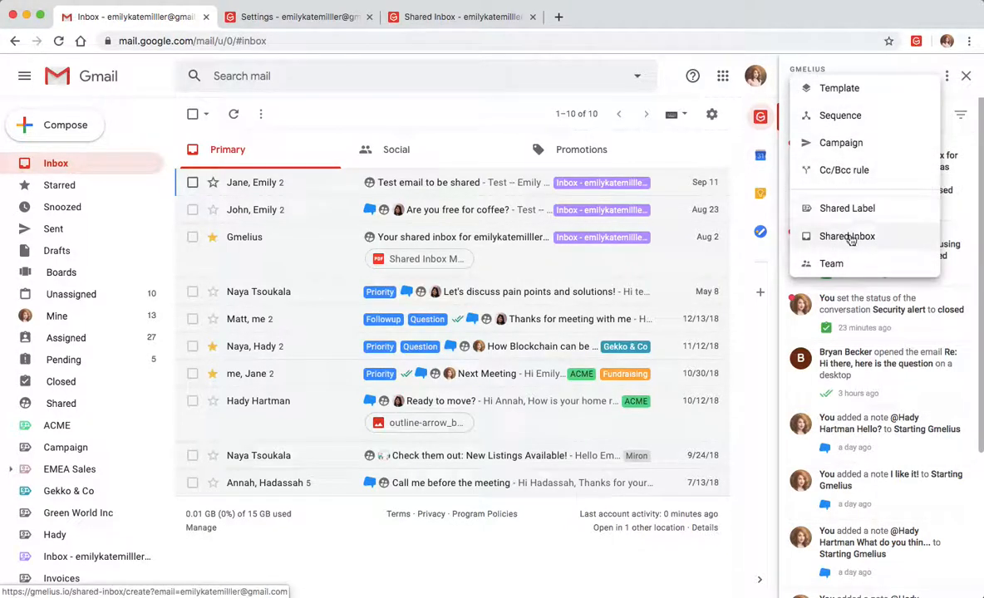
pyautogui.moveTo(509, 82)
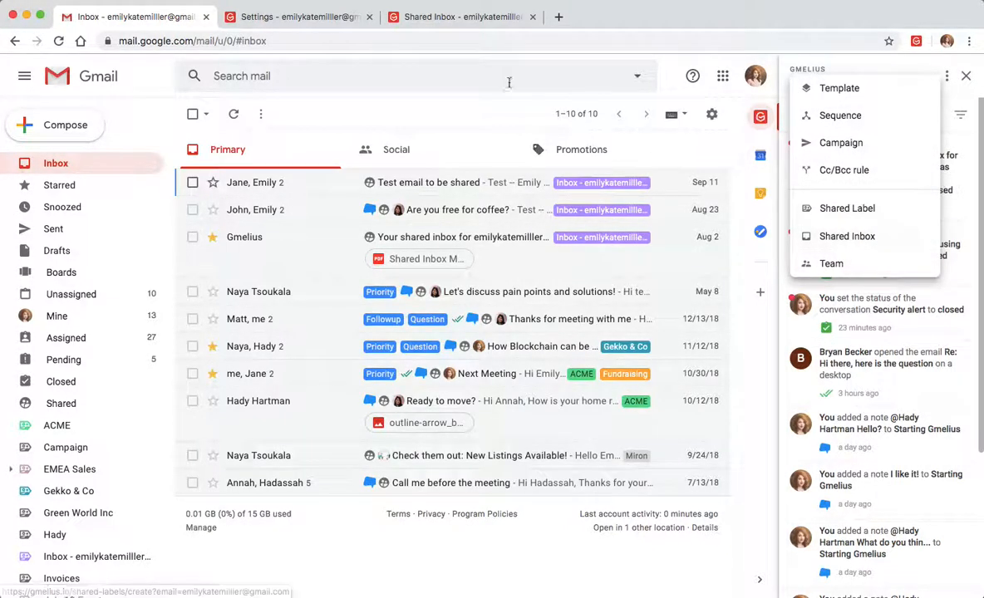
# - Start a new Shared Inbox and select the primary Gmail address to share
pyautogui.click(295, 16)
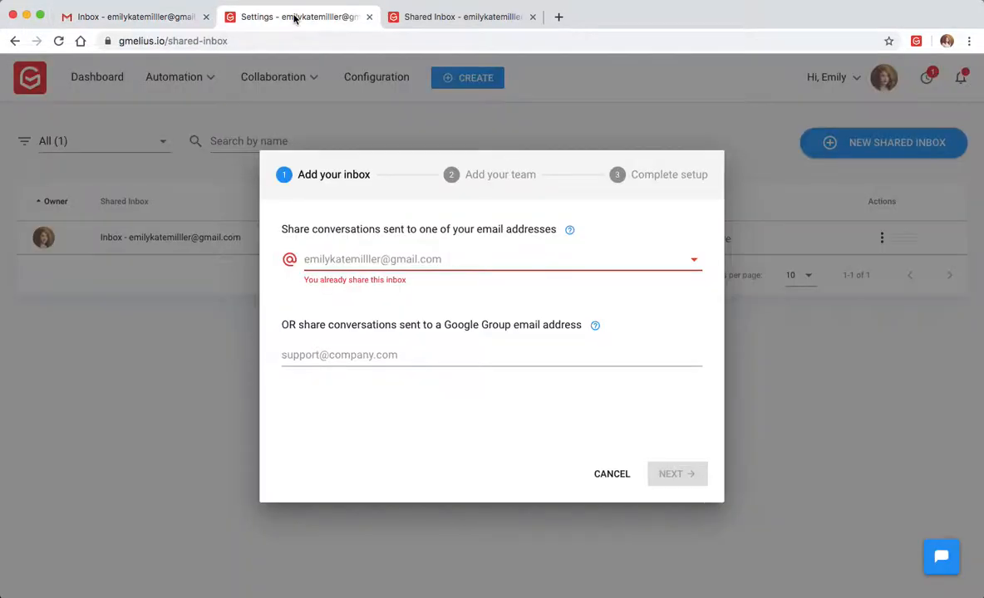
pyautogui.moveTo(453, 264)
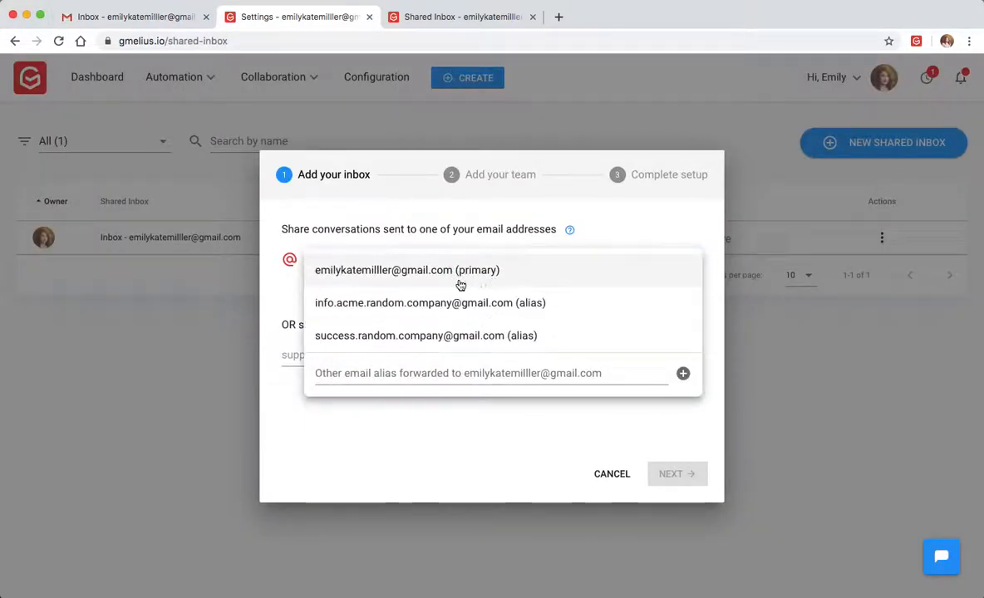
pyautogui.moveTo(536, 316)
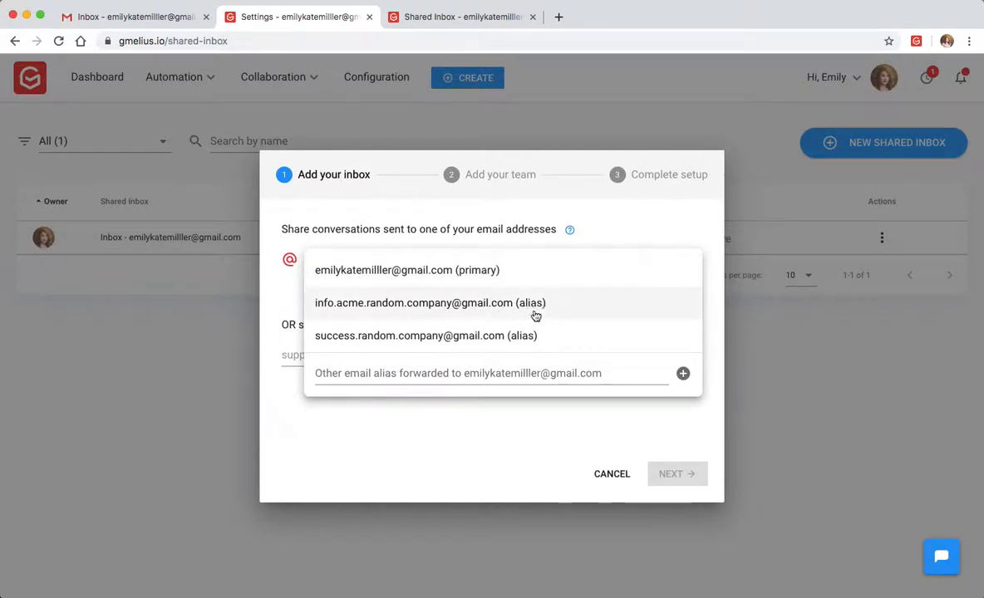
pyautogui.click(385, 270)
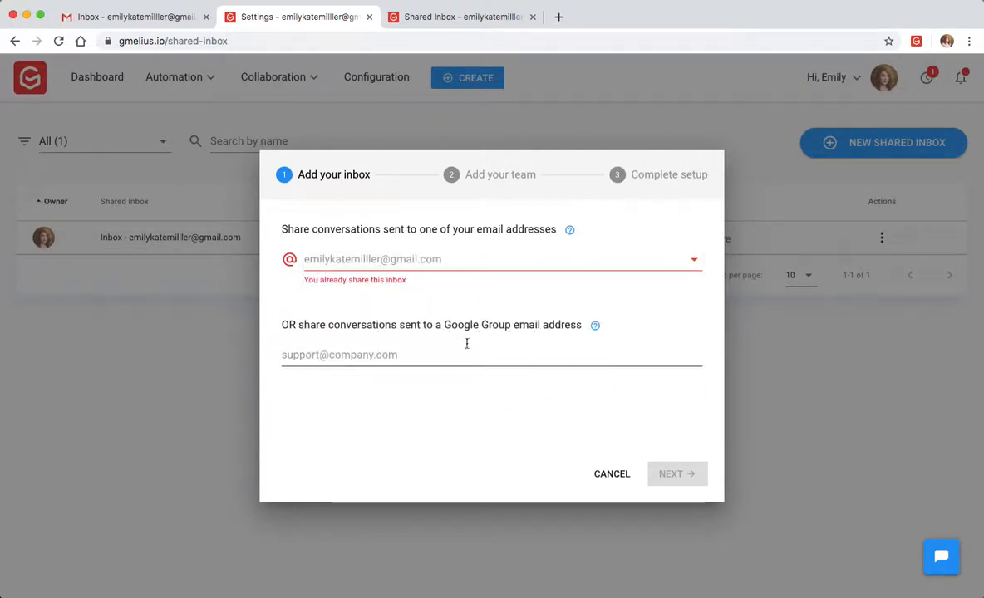
pyautogui.moveTo(465, 335)
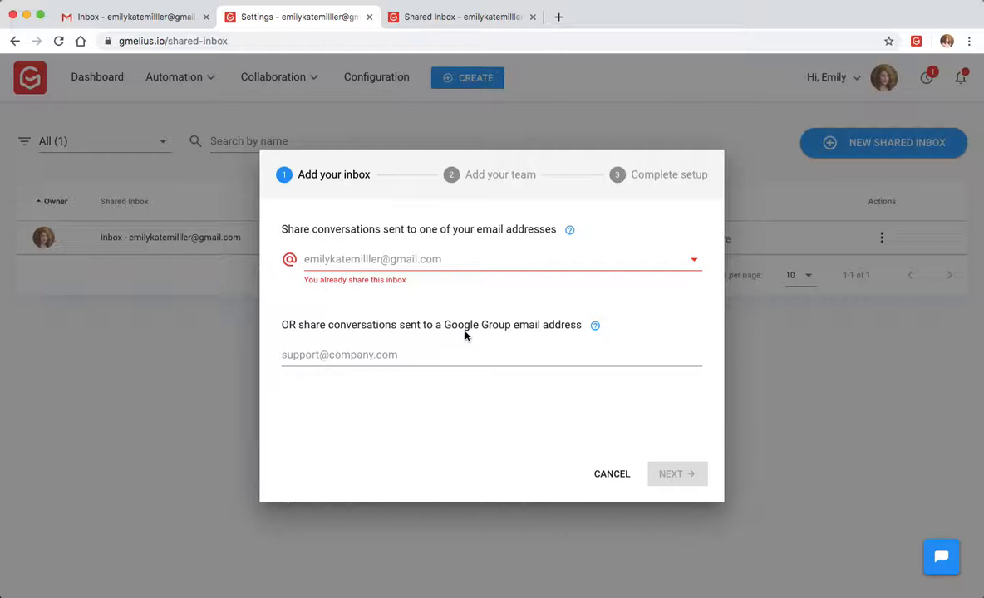
pyautogui.click(676, 474)
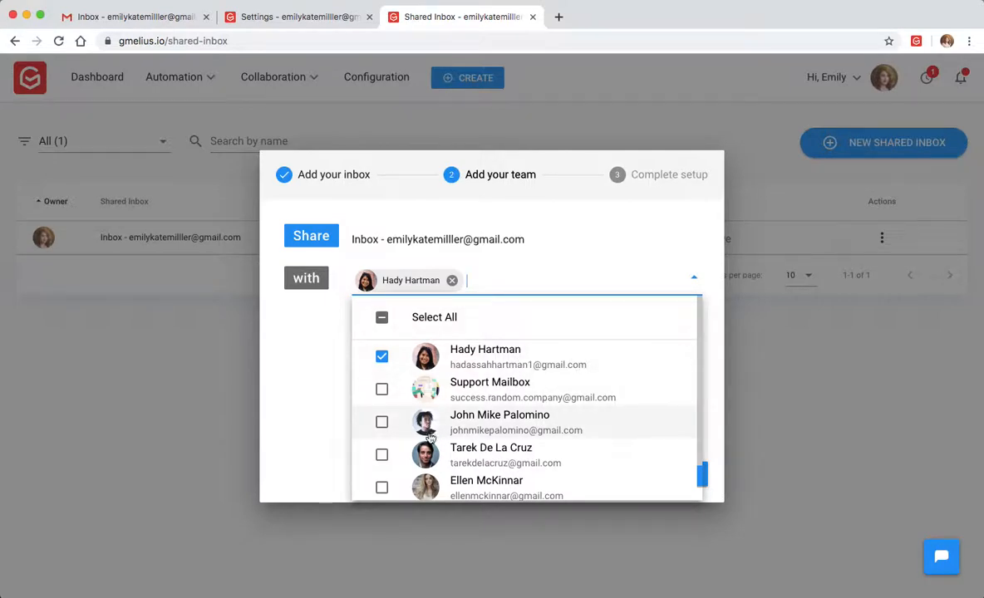
pyautogui.click(381, 422)
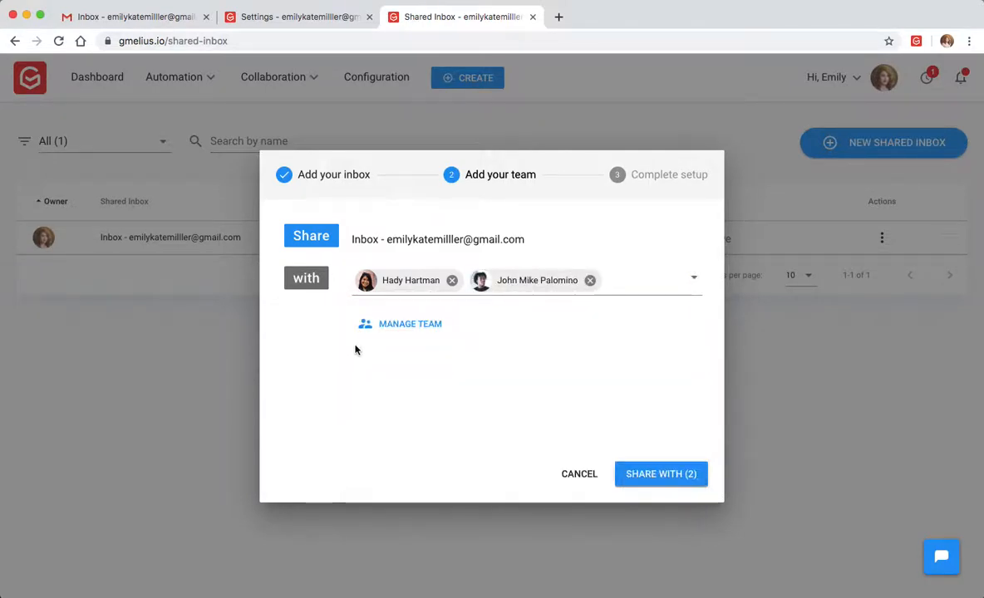
pyautogui.moveTo(388, 333)
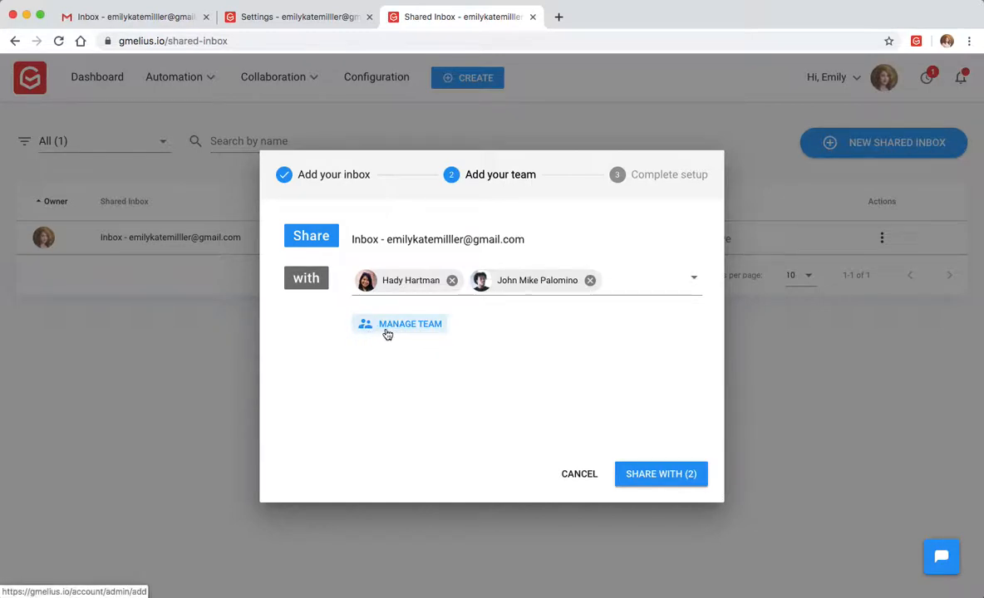
pyautogui.moveTo(435, 336)
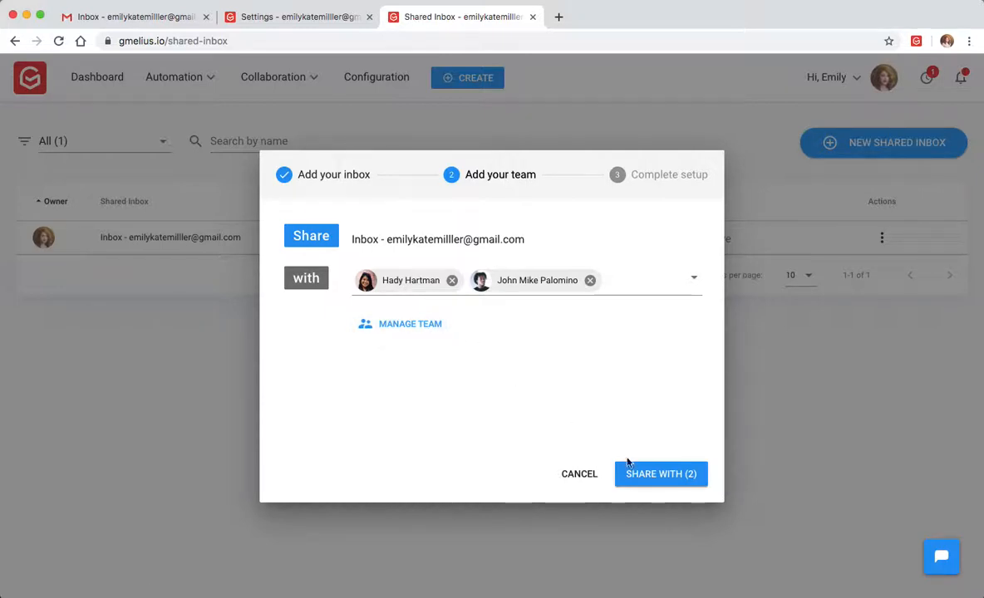
# - Share the inbox with the two teammates to reach Complete setup
pyautogui.click(661, 474)
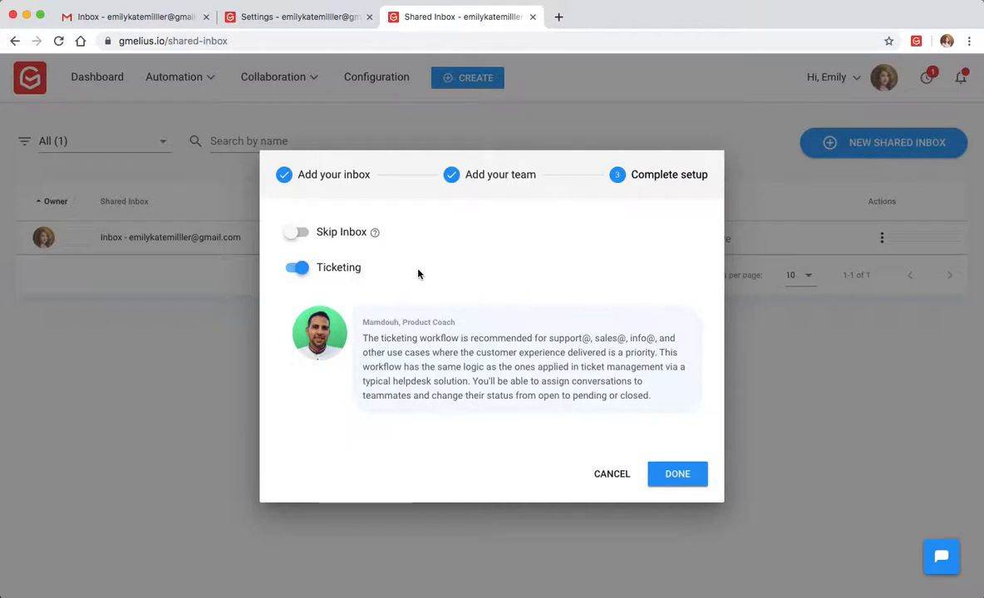
pyautogui.moveTo(395, 270)
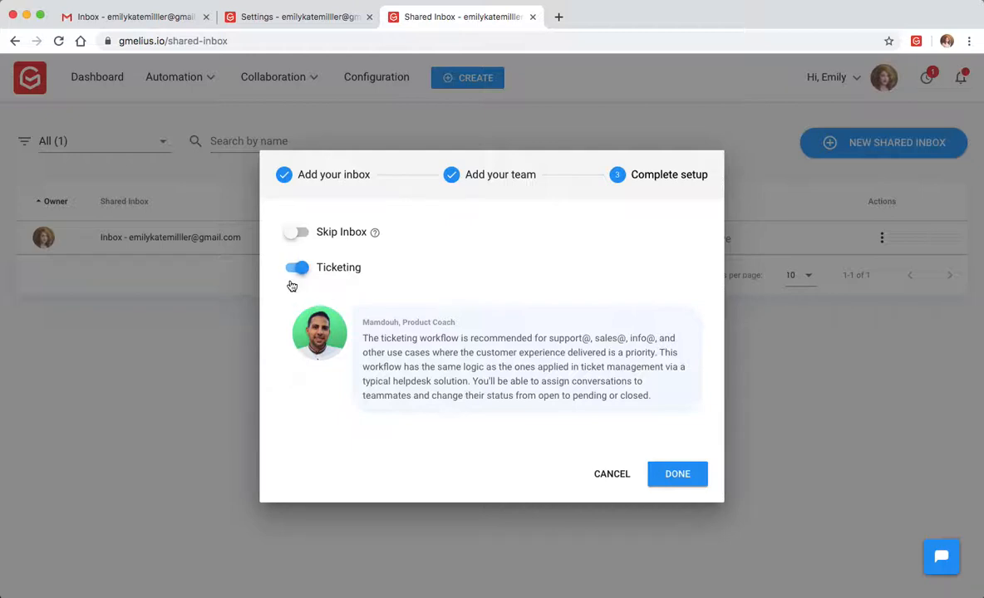
pyautogui.moveTo(220, 178)
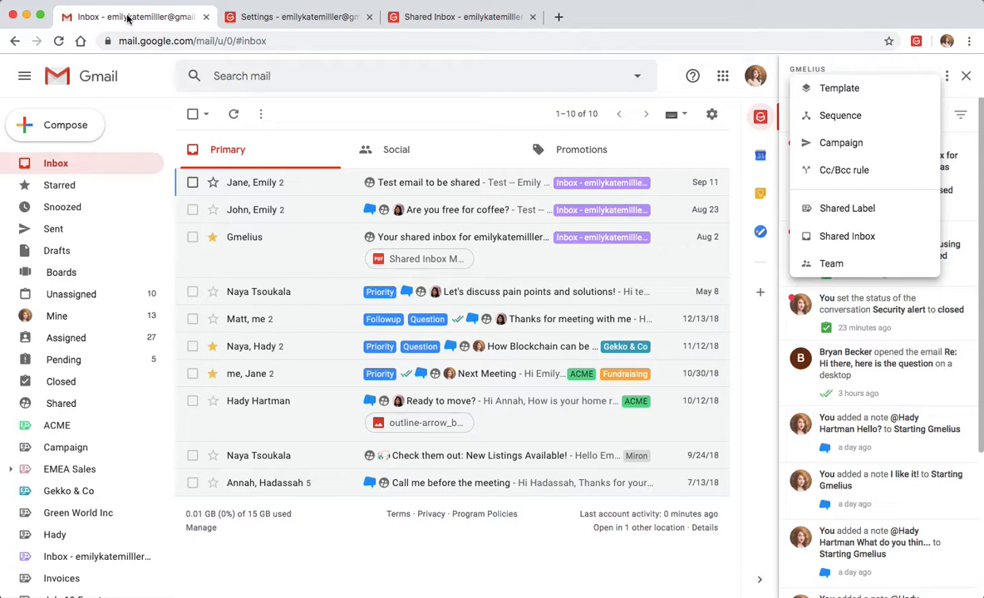
pyautogui.moveTo(79, 376)
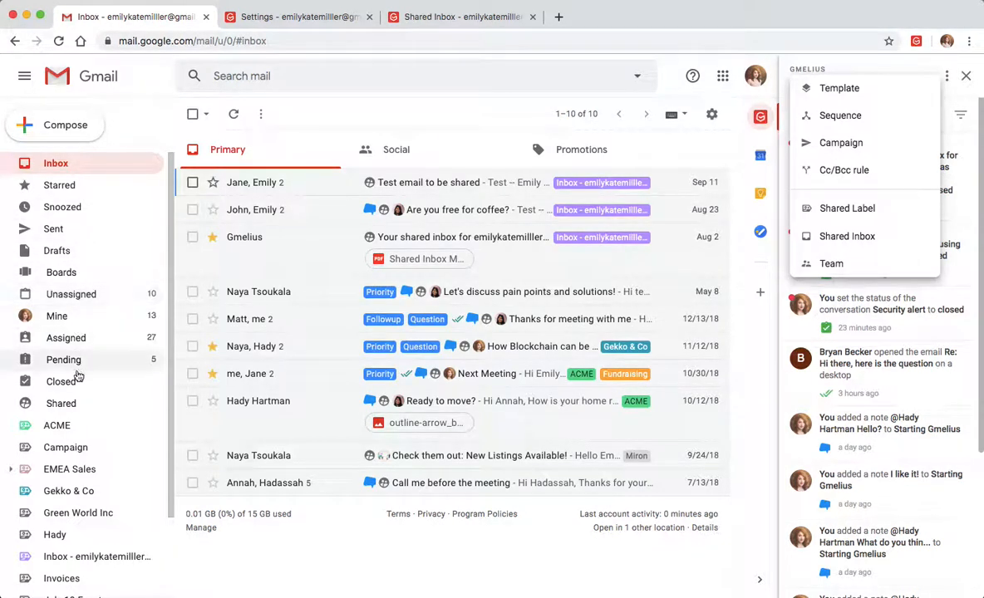
pyautogui.moveTo(71, 294)
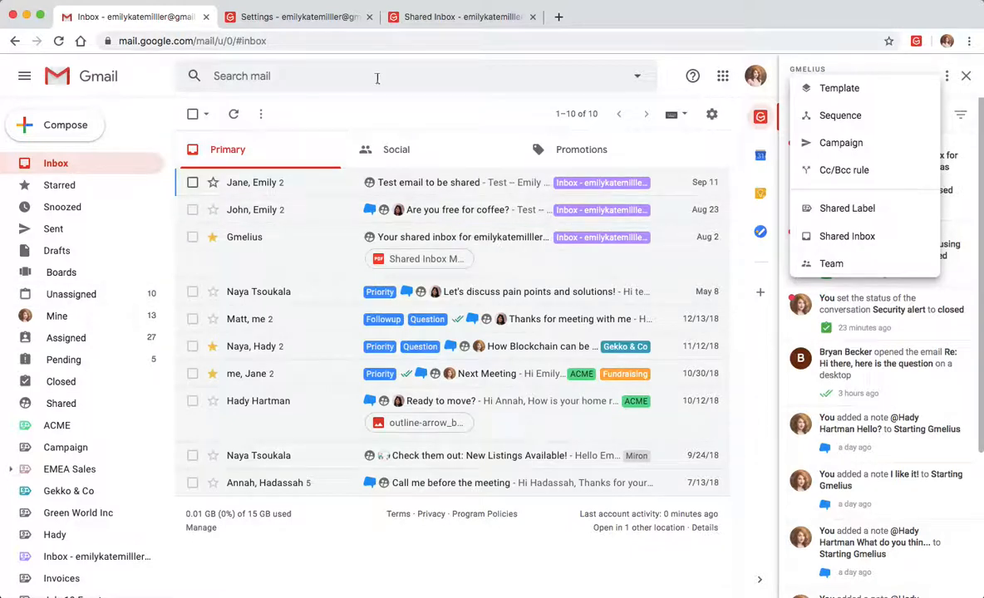
# - Switch back to the Shared Inbox browser tab showing the Complete setup dialog
pyautogui.click(462, 16)
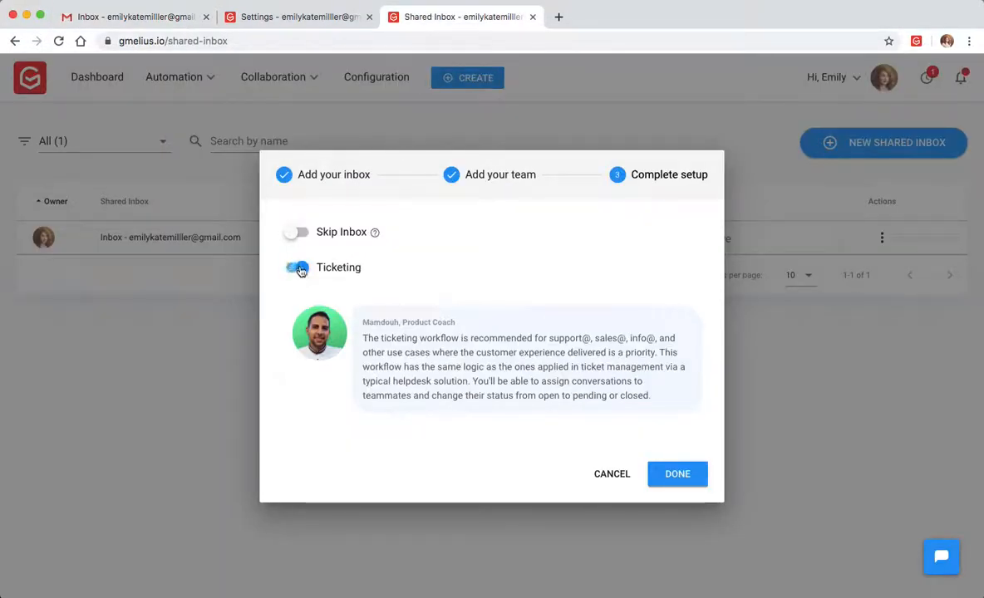
# - Turn Skip Inbox on and leave Ticketing off in the final setup step
pyautogui.click(297, 267)
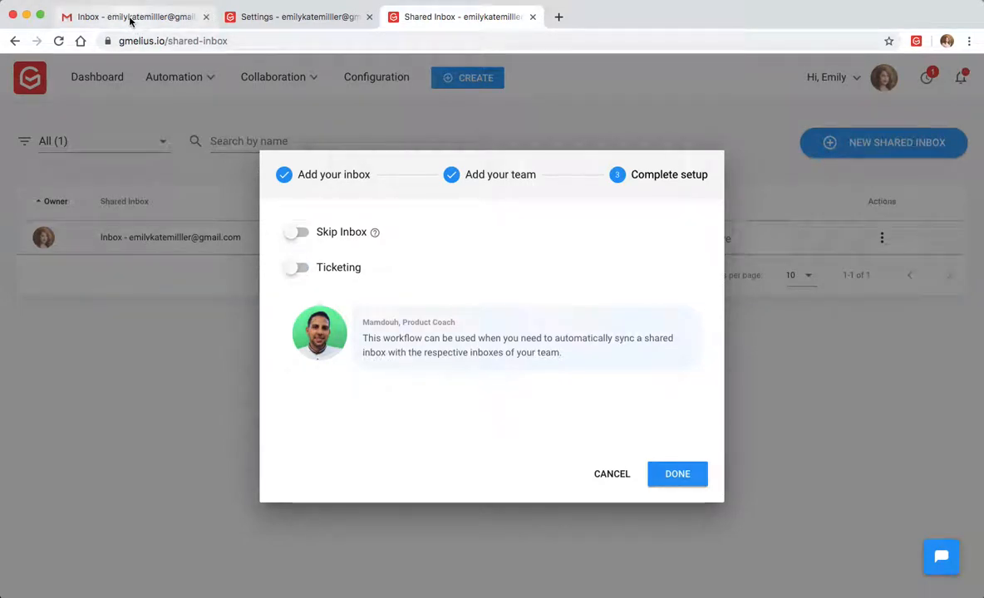
pyautogui.click(125, 17)
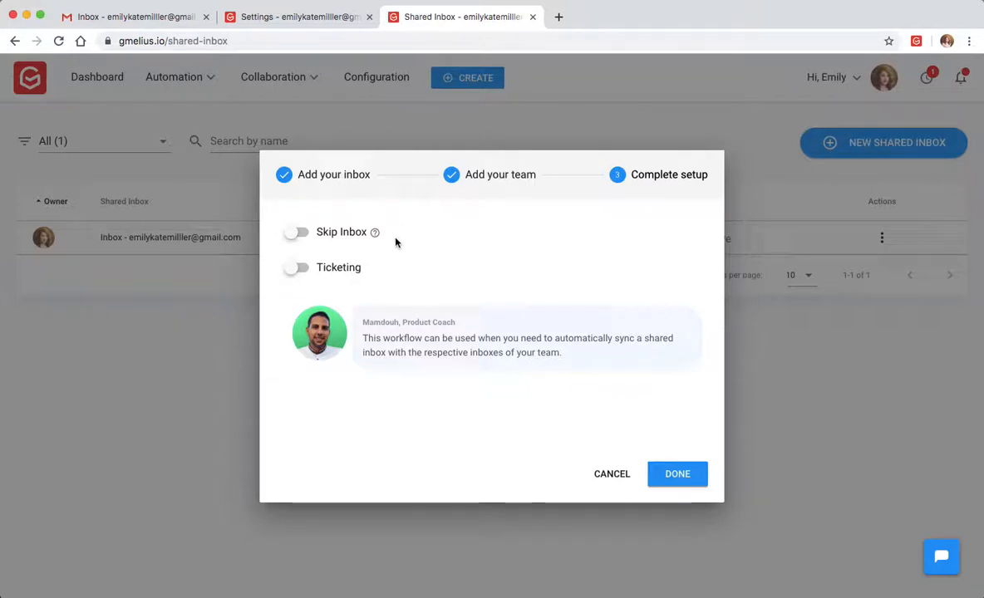
pyautogui.moveTo(362, 232)
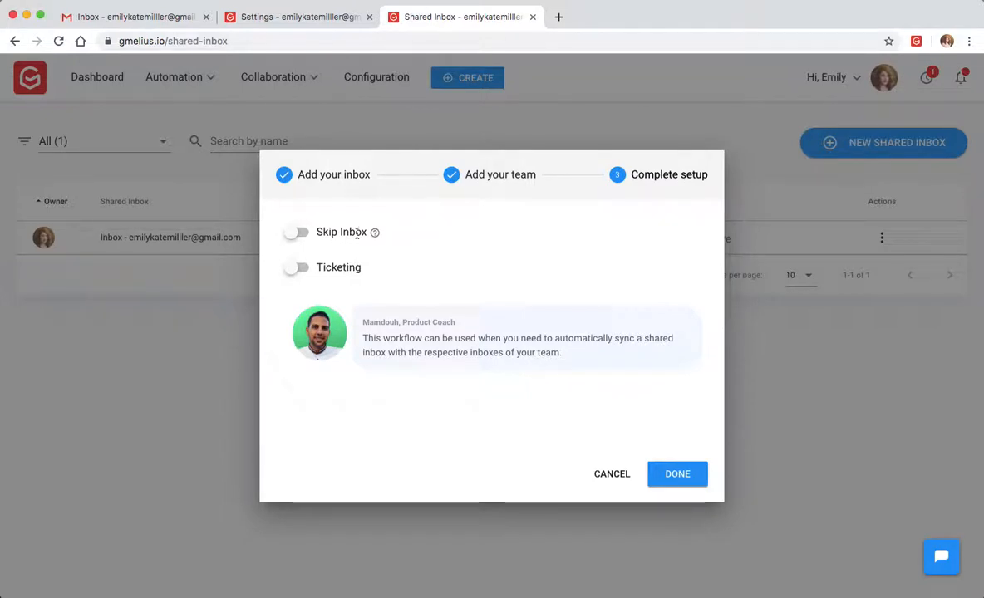
pyautogui.click(296, 232)
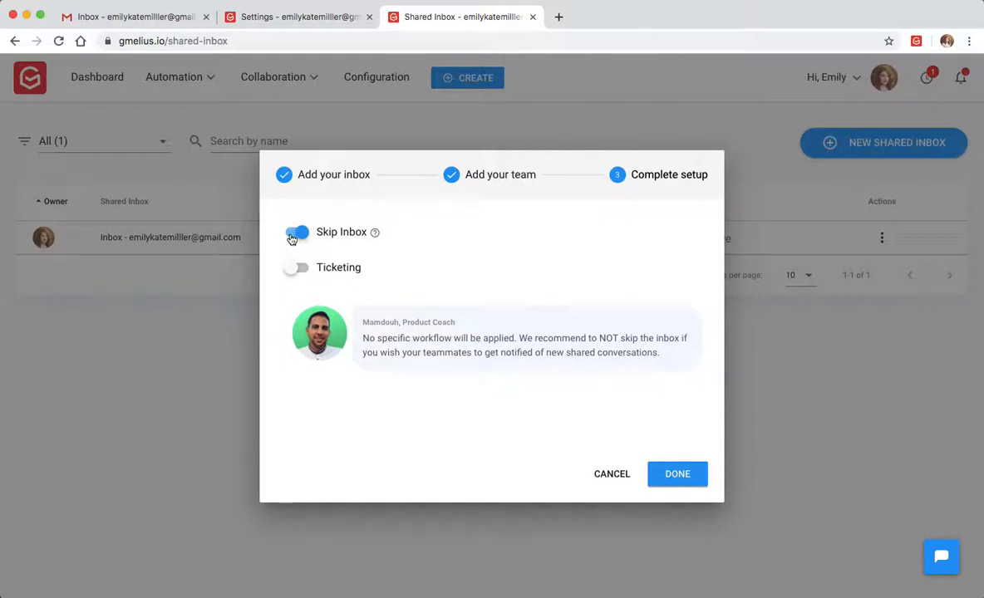
pyautogui.click(297, 267)
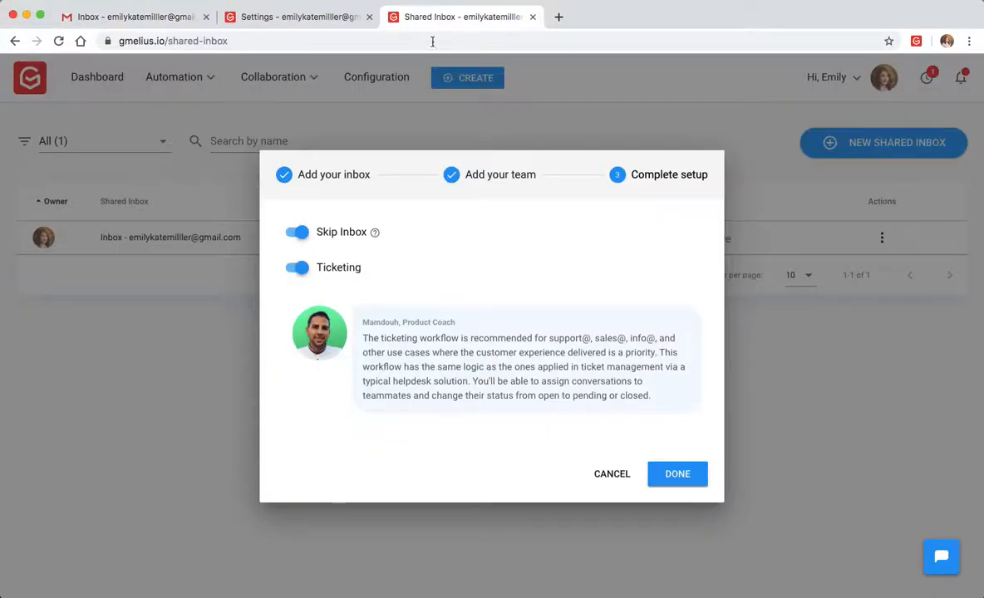
pyautogui.moveTo(404, 268)
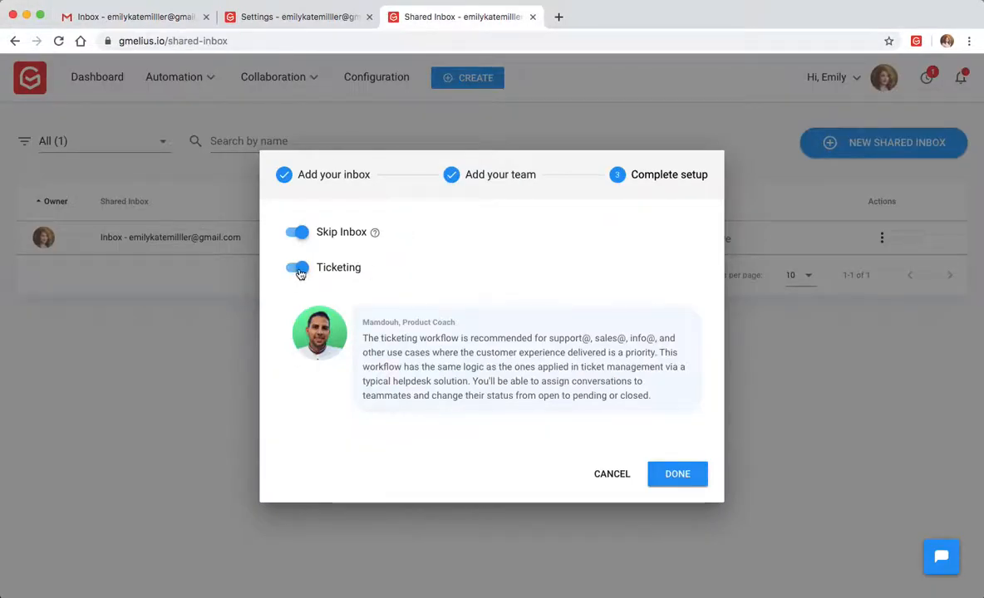
pyautogui.click(297, 267)
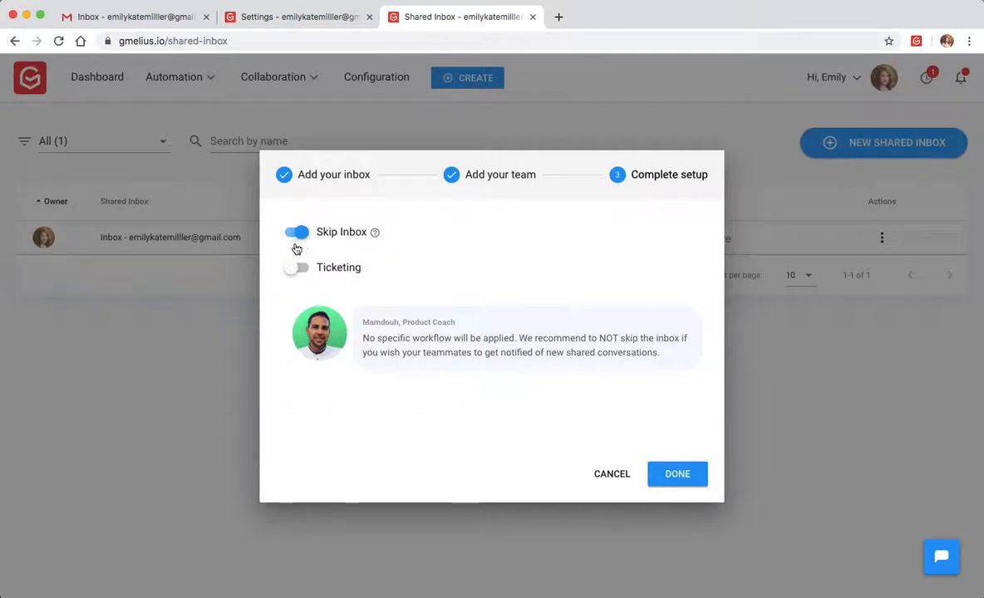
pyautogui.moveTo(306, 246)
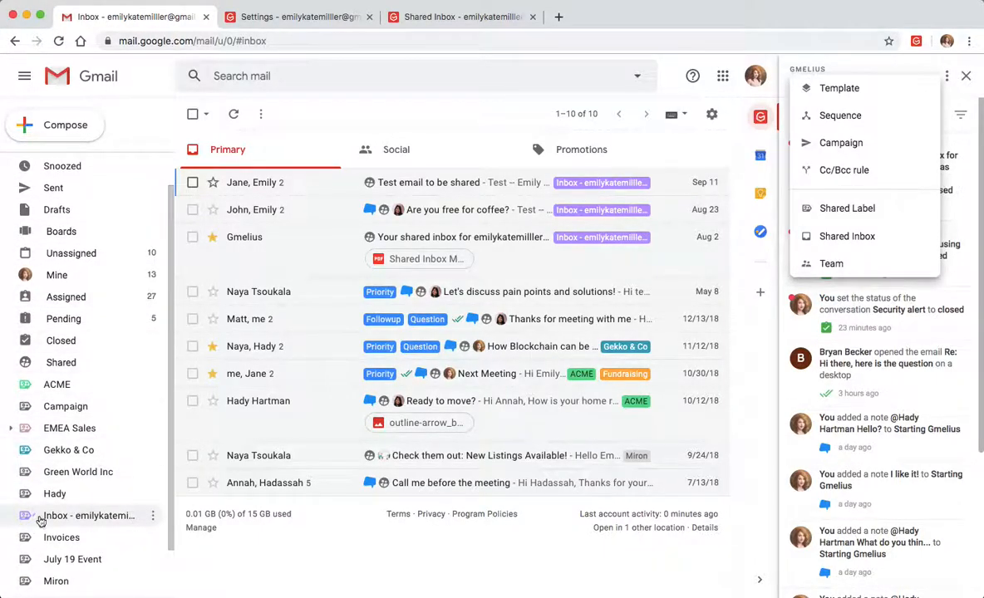
pyautogui.moveTo(40, 522)
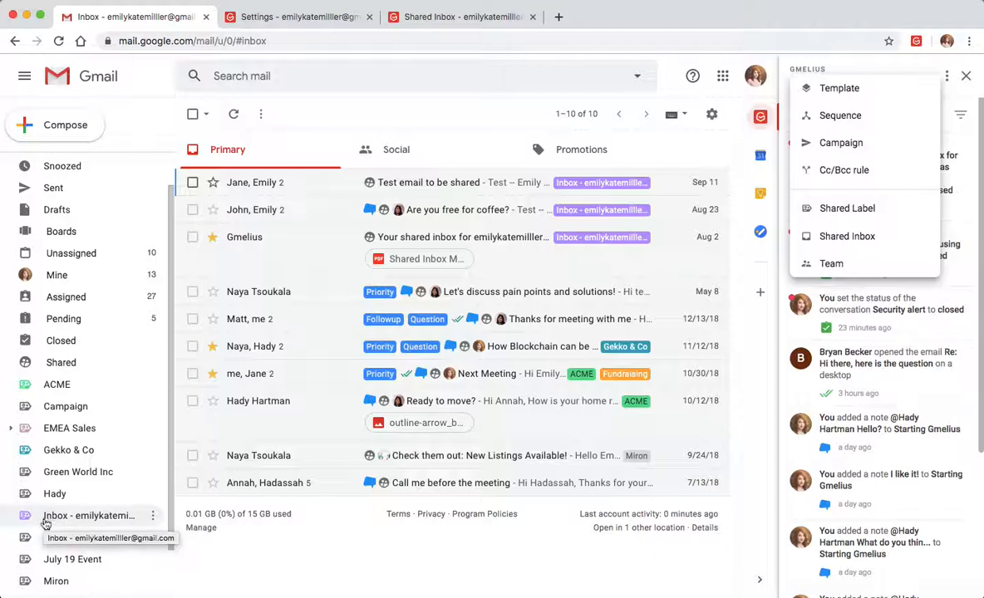
pyautogui.moveTo(73, 515)
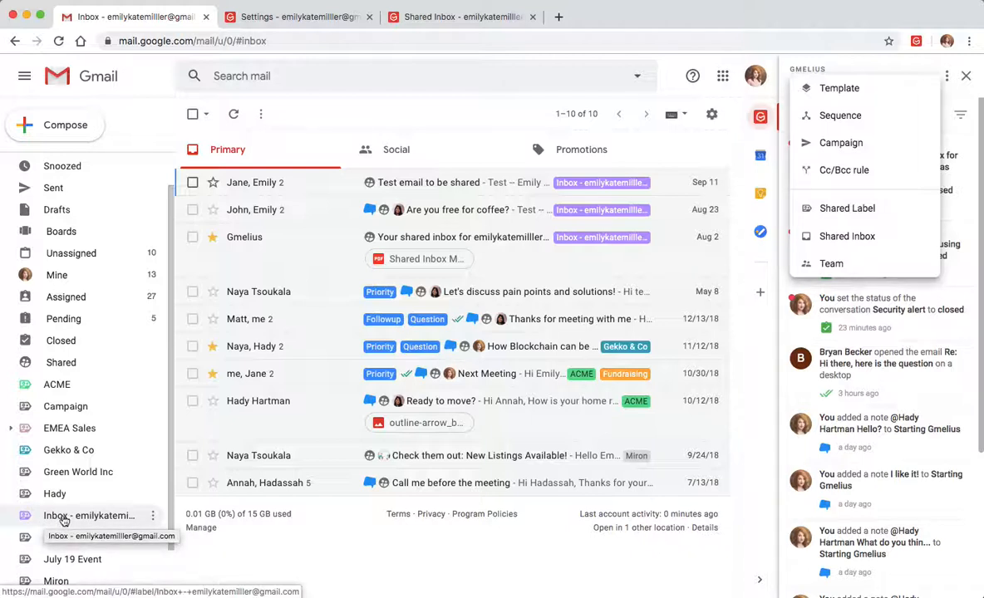
pyautogui.moveTo(254, 306)
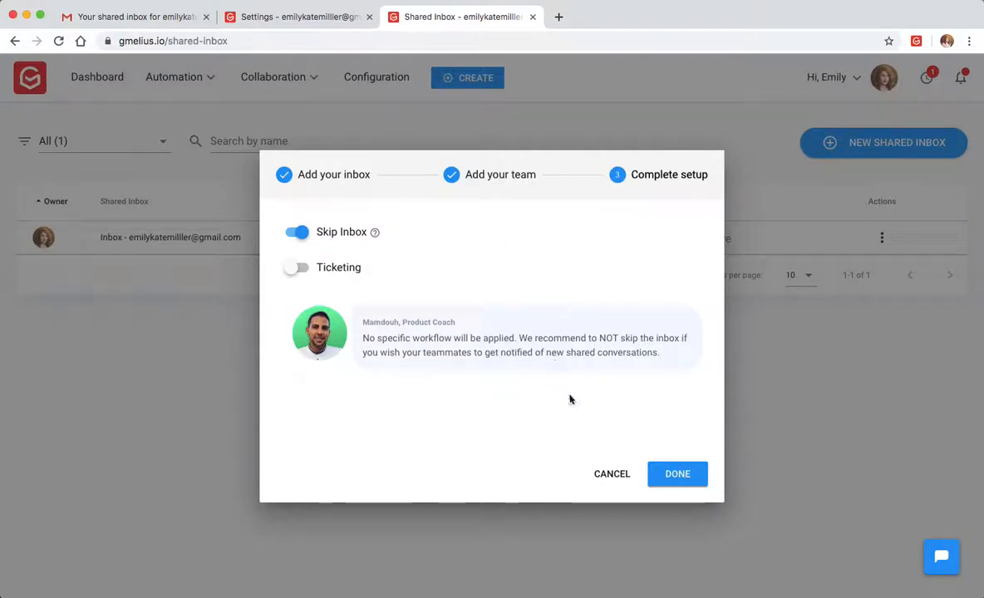
pyautogui.moveTo(612, 474)
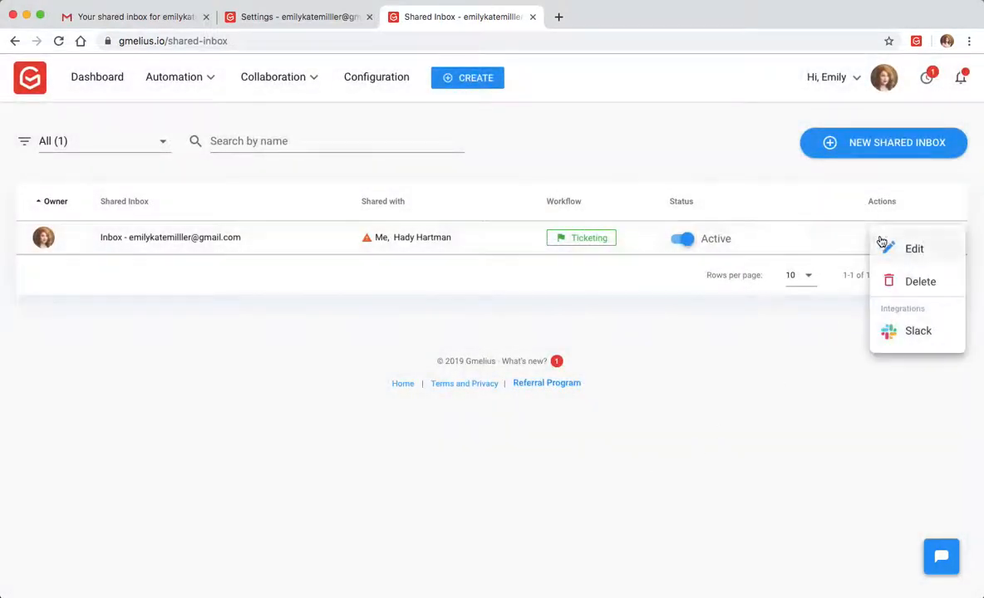
# - Open the Slack integration settings for the new shared inbox
pyautogui.click(917, 330)
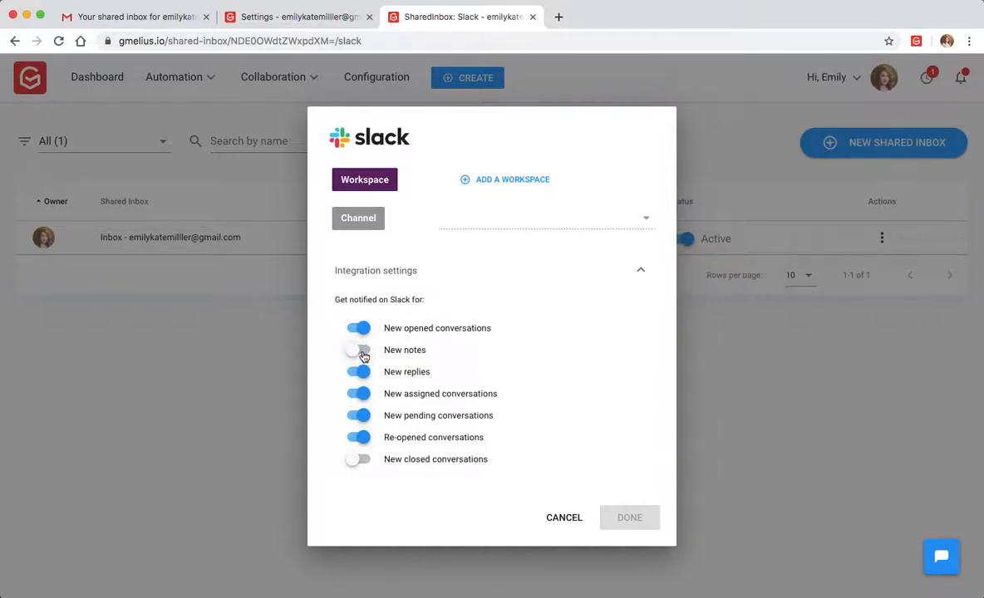
# - Turn on Slack notifications for new notes and return to the Gmail confirmation email
pyautogui.click(358, 350)
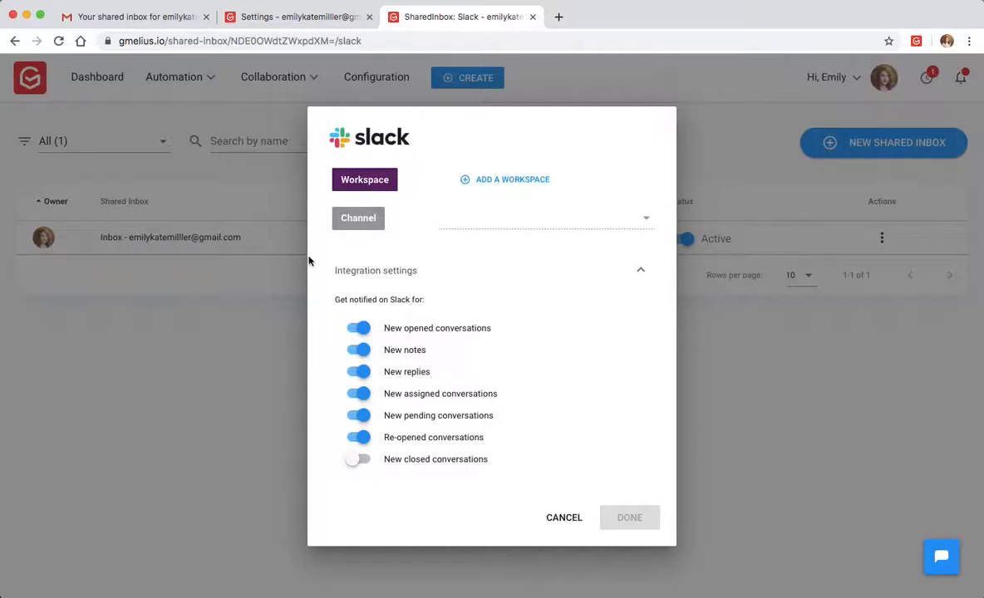
pyautogui.click(125, 18)
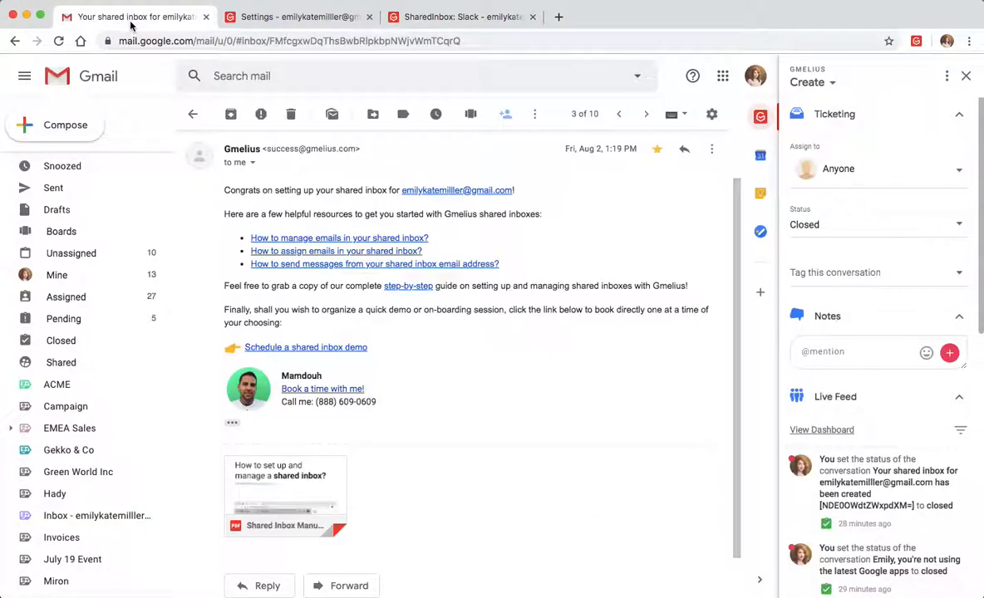